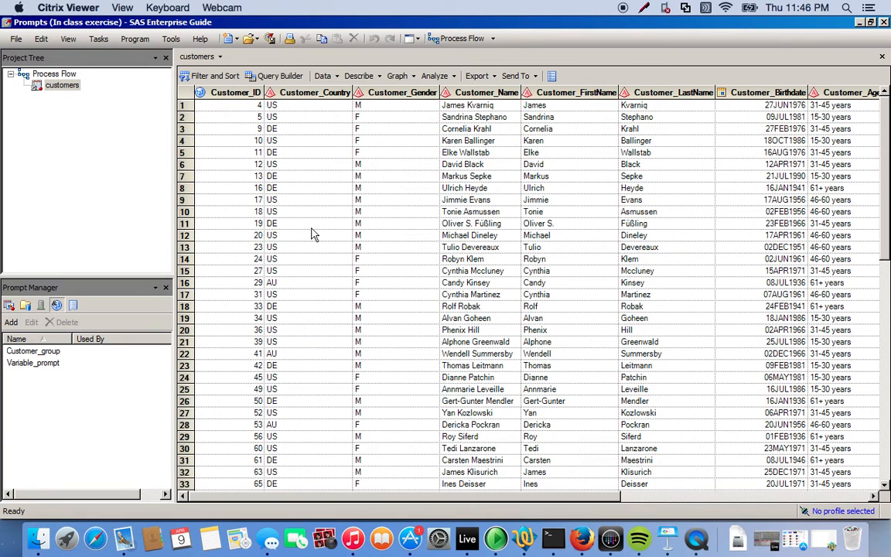
pyautogui.moveTo(512, 212)
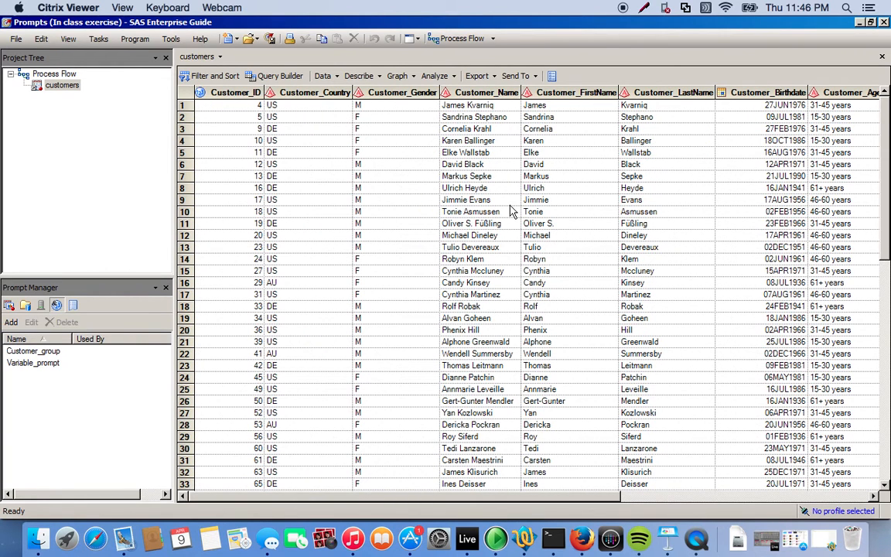
pyautogui.moveTo(513, 232)
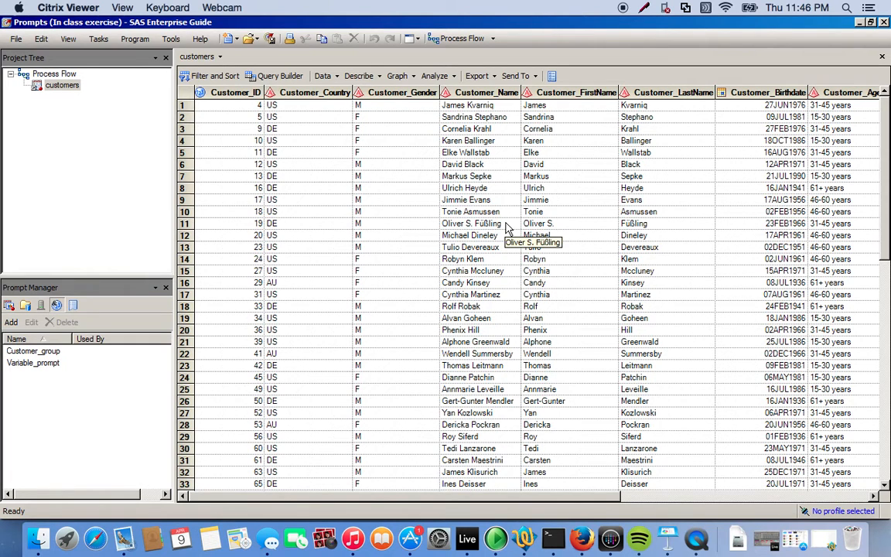
pyautogui.moveTo(75, 265)
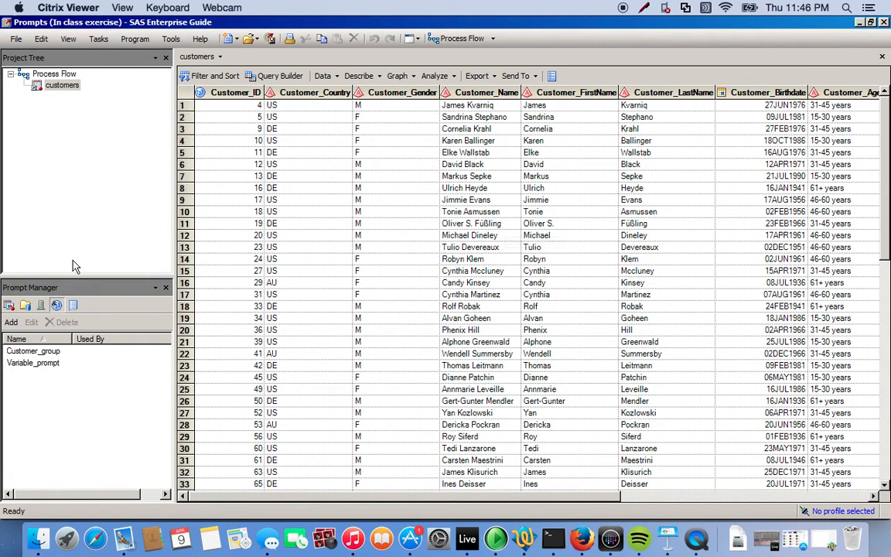
pyautogui.moveTo(29, 320)
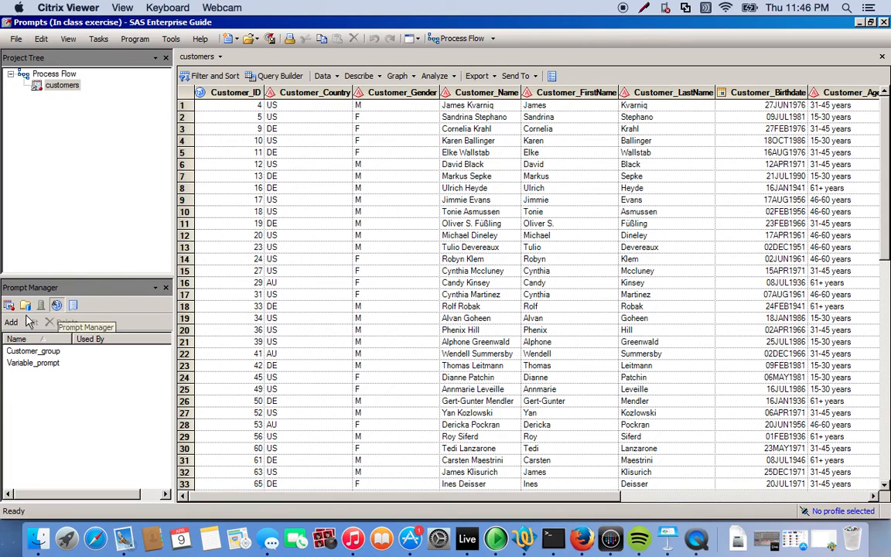
pyautogui.moveTo(10, 330)
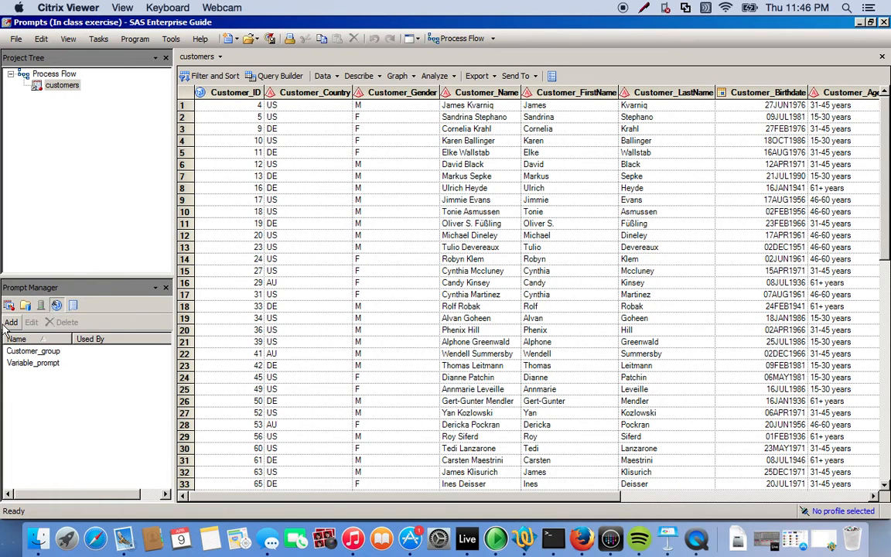
# Add a prompt named and displayed as 'Age' with description 'Enter the value of the age'.
pyautogui.click(10, 322)
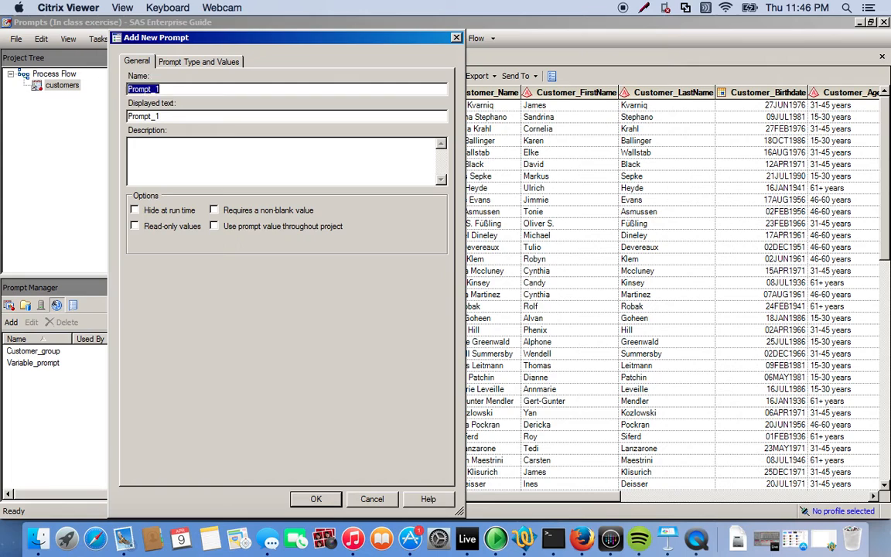
pyautogui.write('Age')
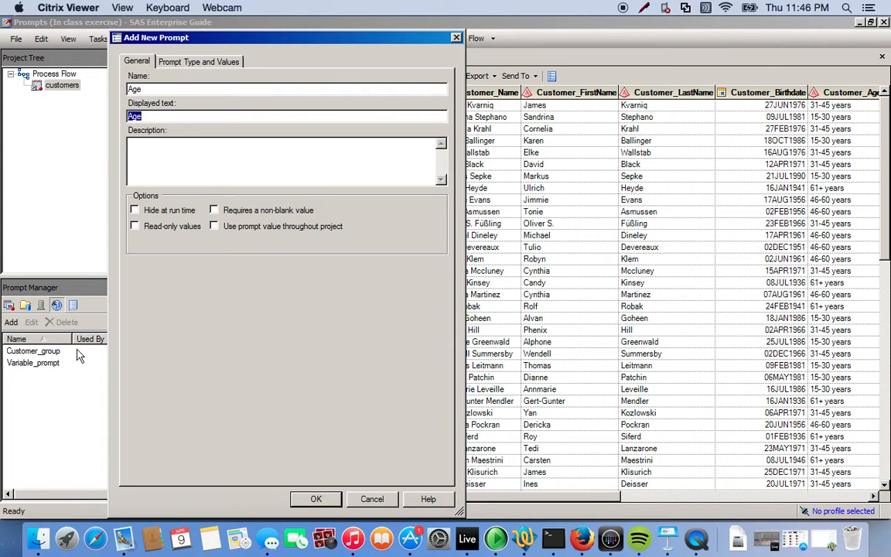
pyautogui.write('Enter the')
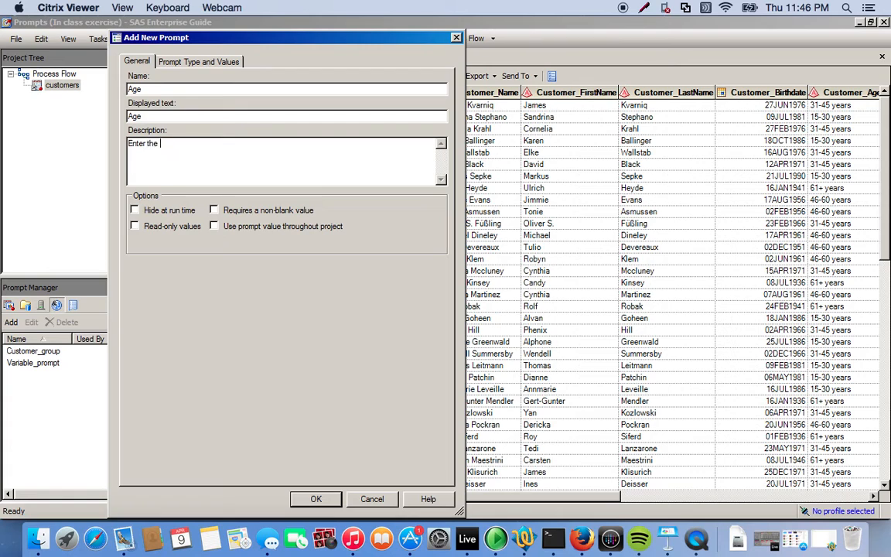
pyautogui.write('value of a')
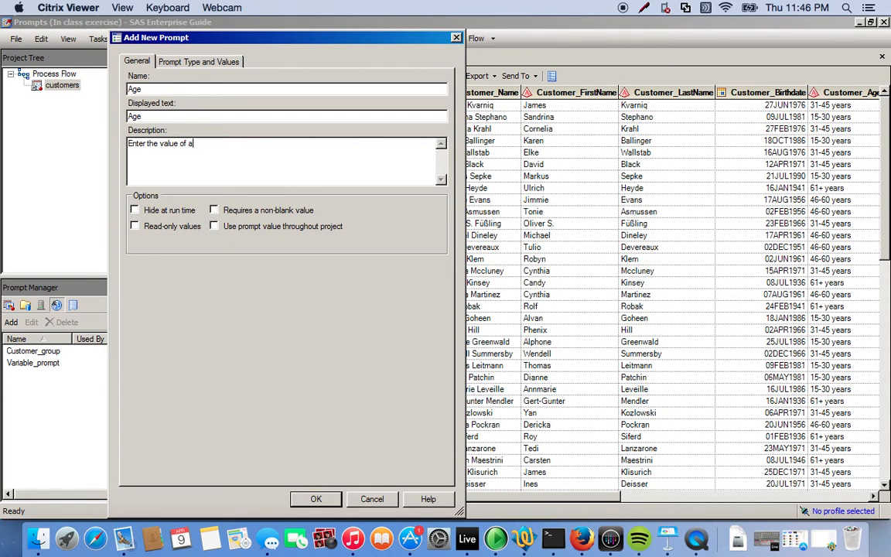
pyautogui.write('the')
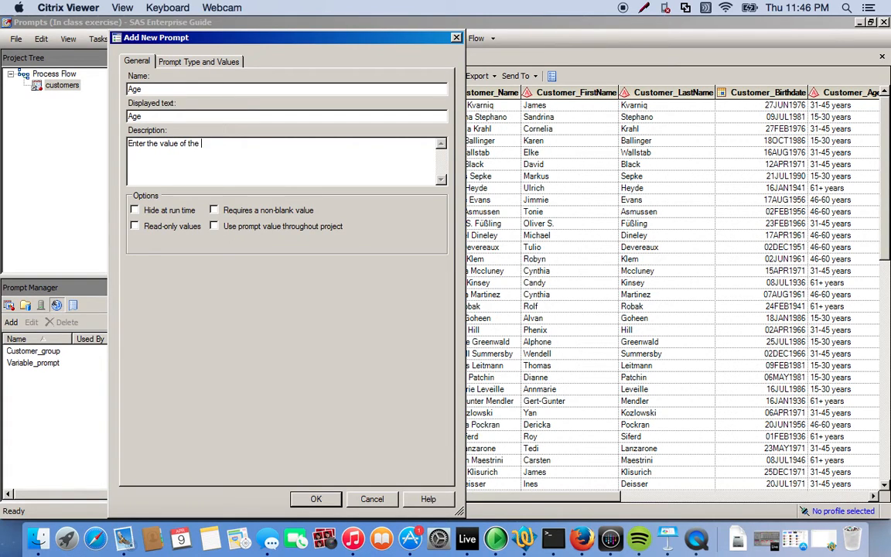
pyautogui.write('age')
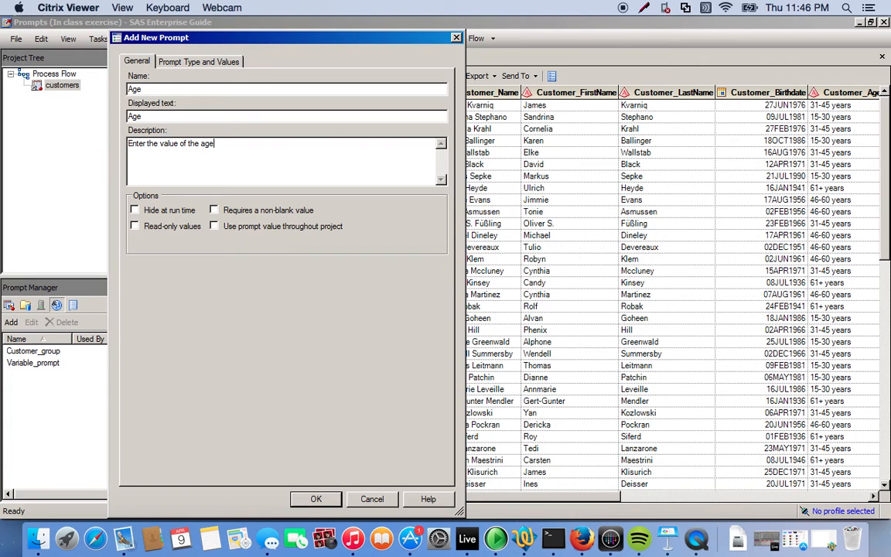
# Set the Age prompt type to Numeric on Prompt Type and Values, then confirm with OK.
pyautogui.click(197, 61)
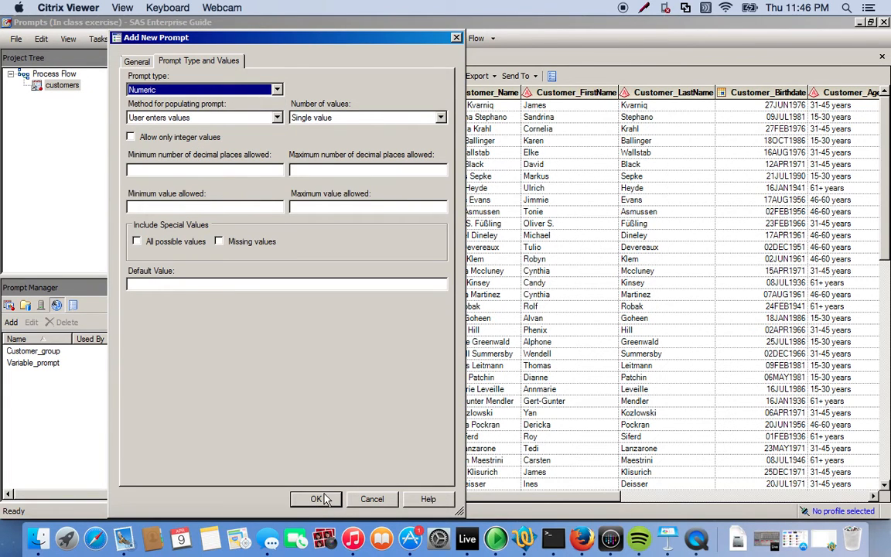
pyautogui.click(315, 499)
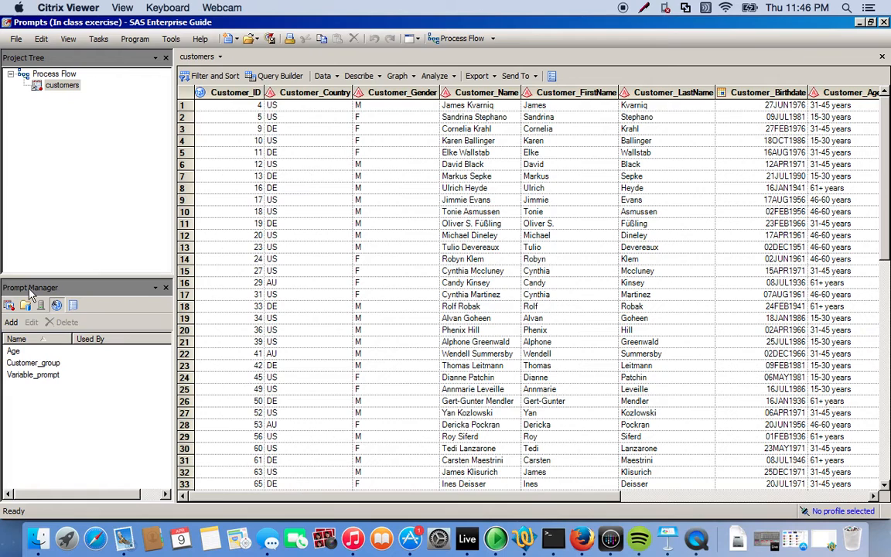